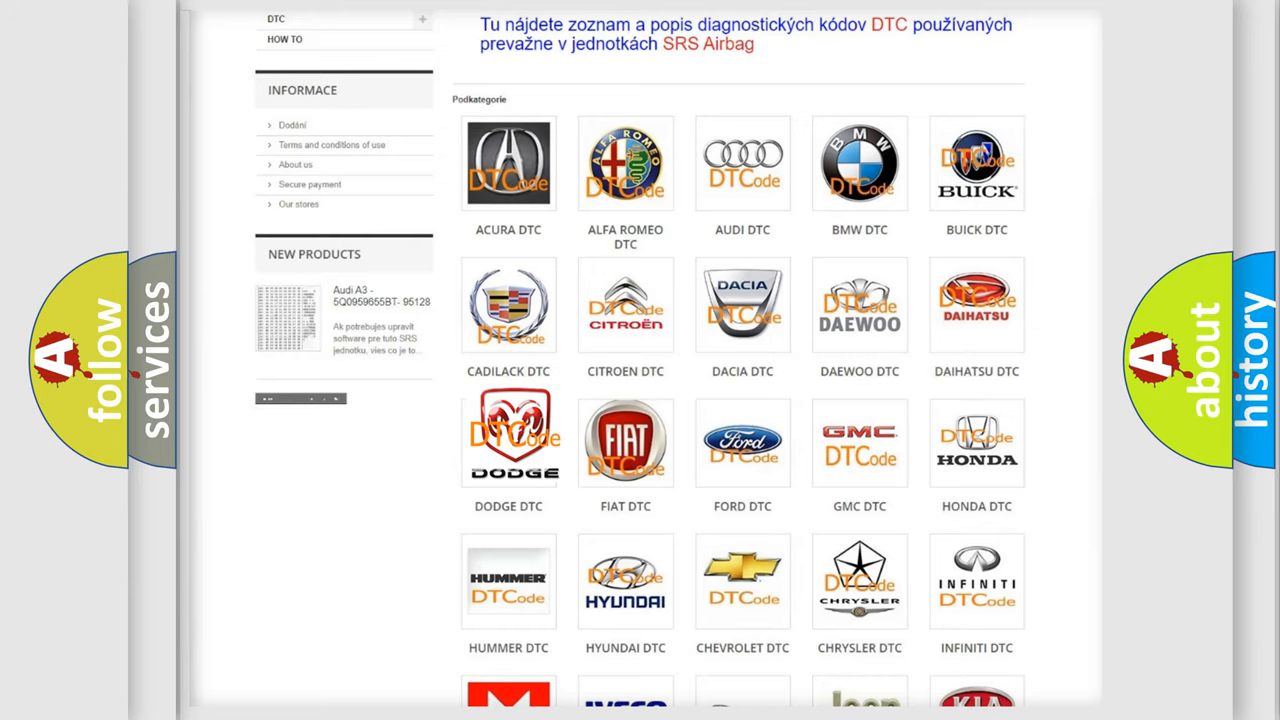
scroll("down", 3)
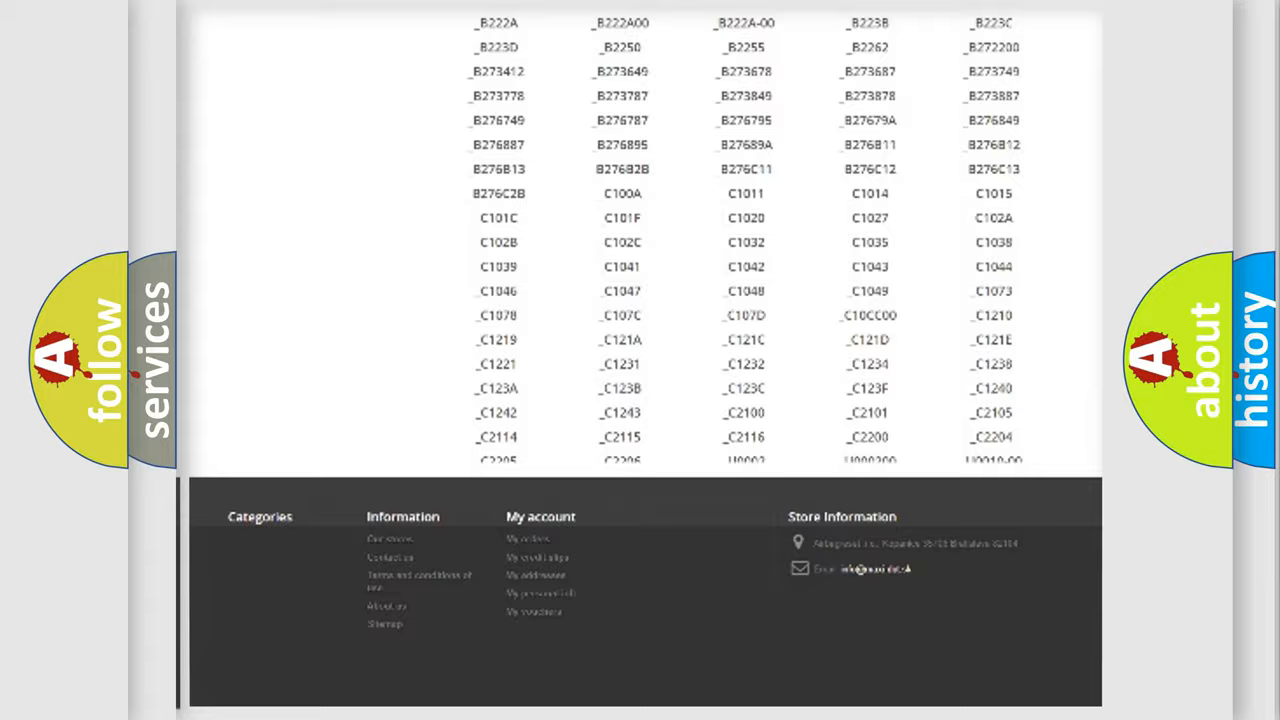
scroll("up", 3)
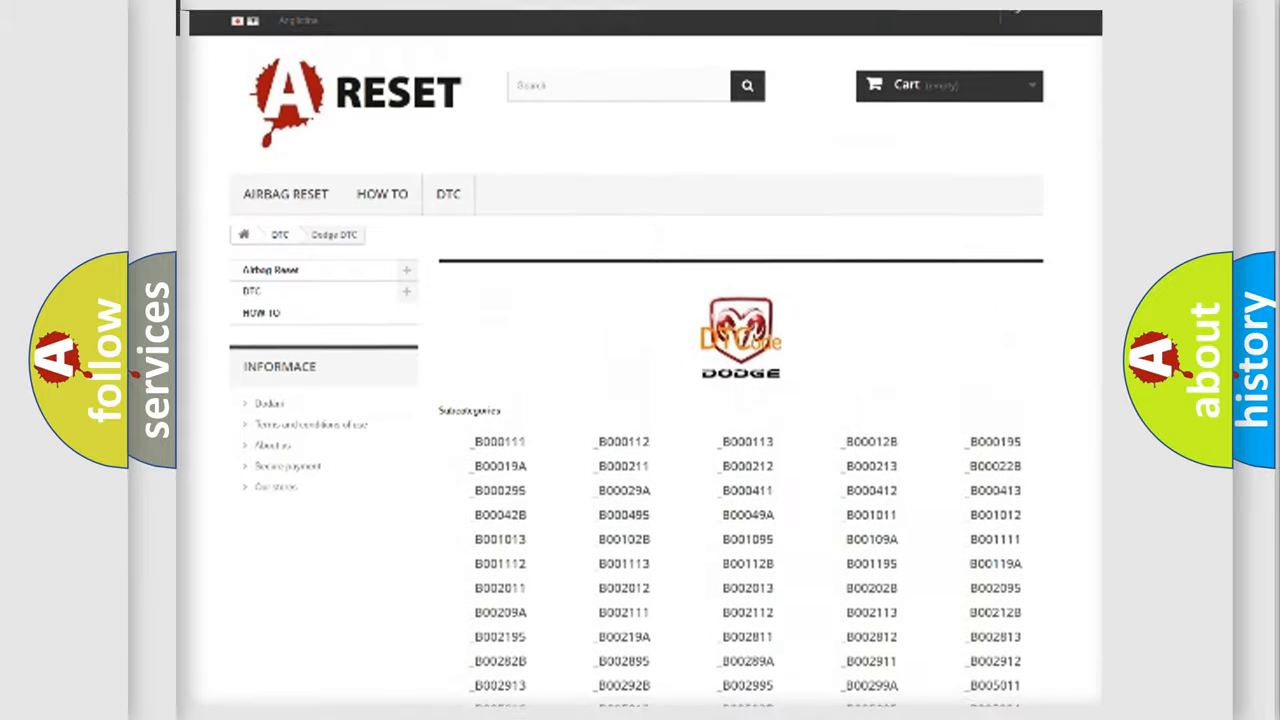